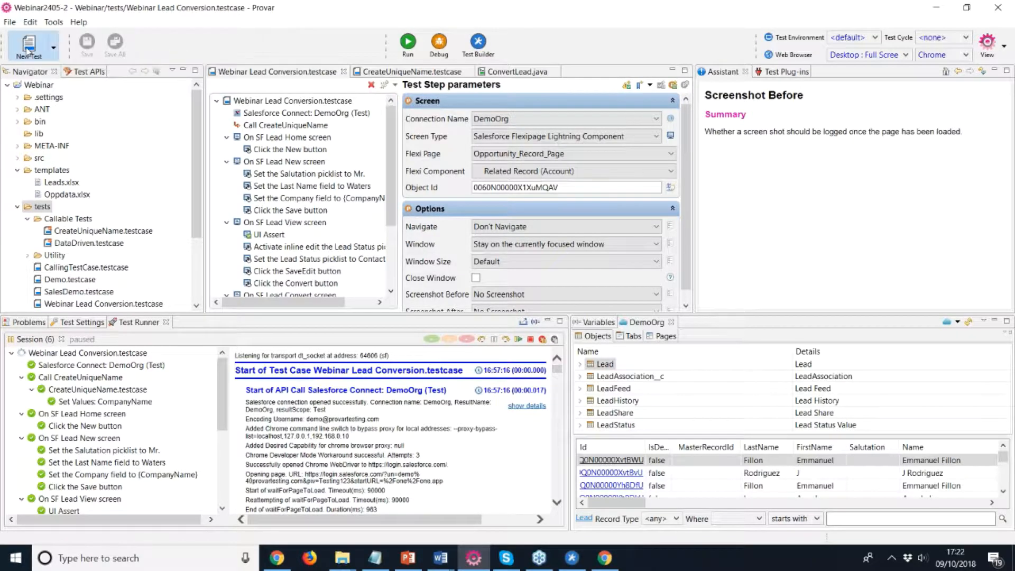
Step: Create test case 'Lead API' on the existing DemoOrg connection with Launch Test Builder Session unticked
{"action": "left_click", "coordinate": [27, 46]}
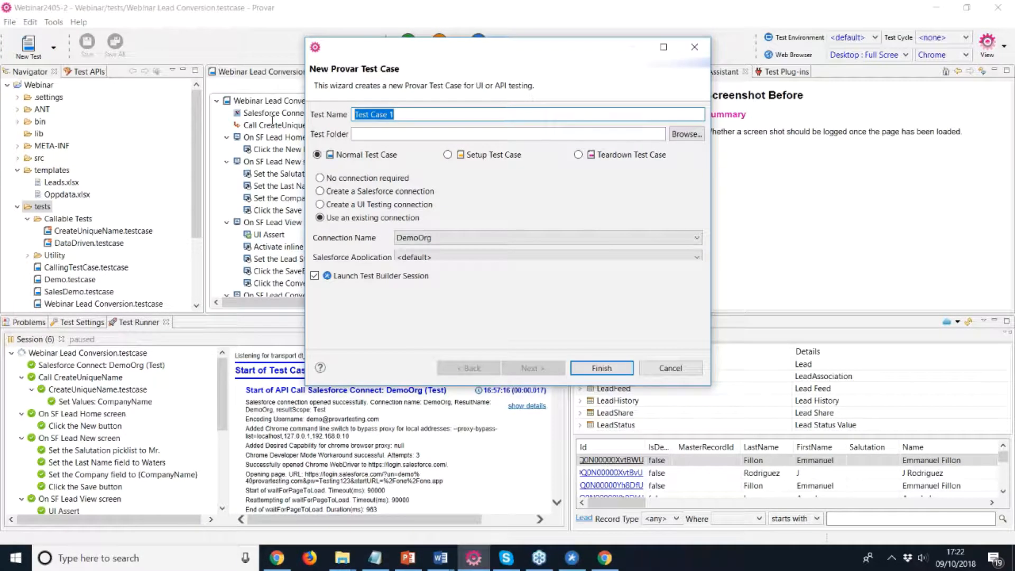
{"action": "type", "text": "Lead API"}
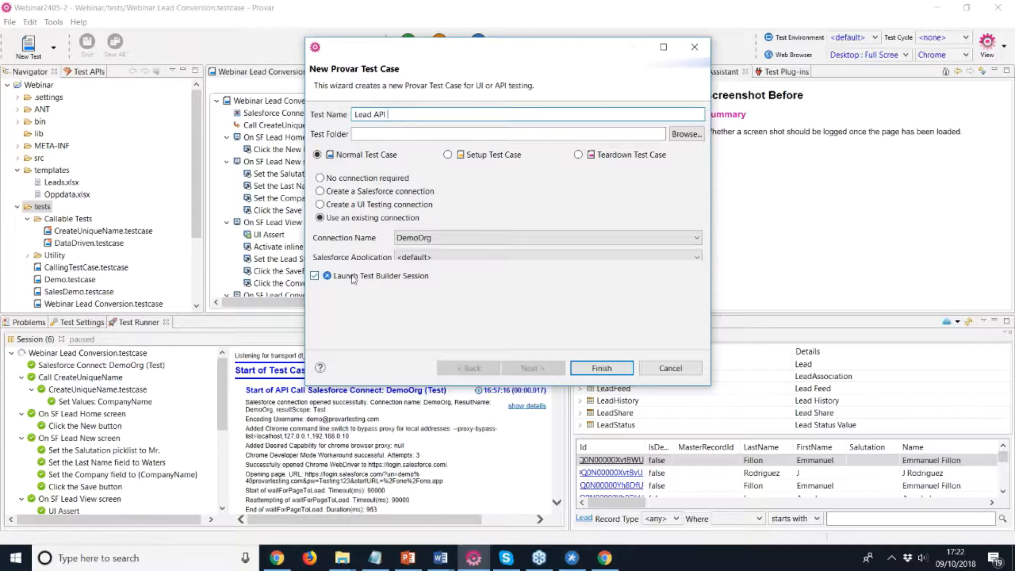
{"action": "left_click", "coordinate": [315, 275]}
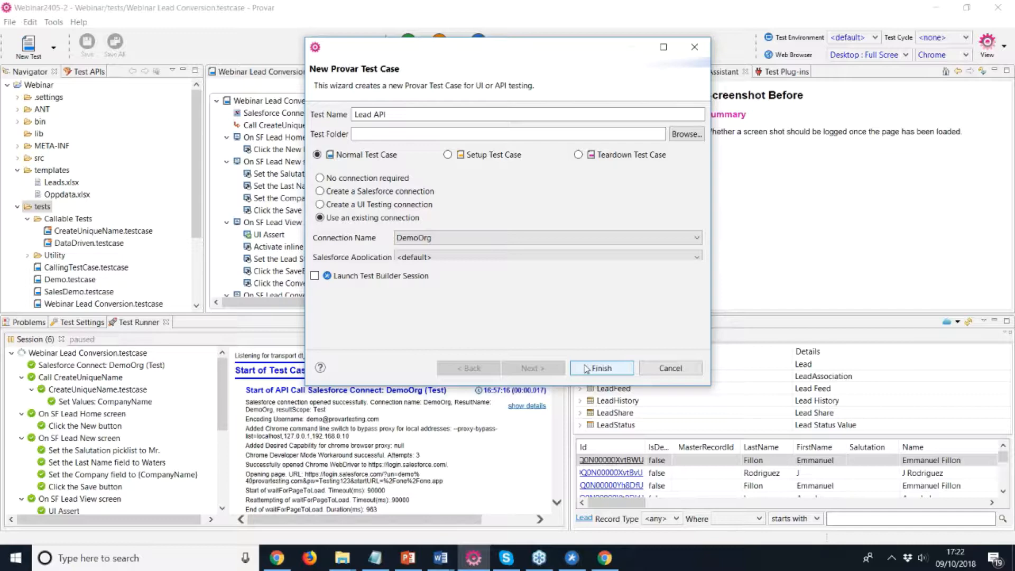
{"action": "left_click", "coordinate": [600, 368]}
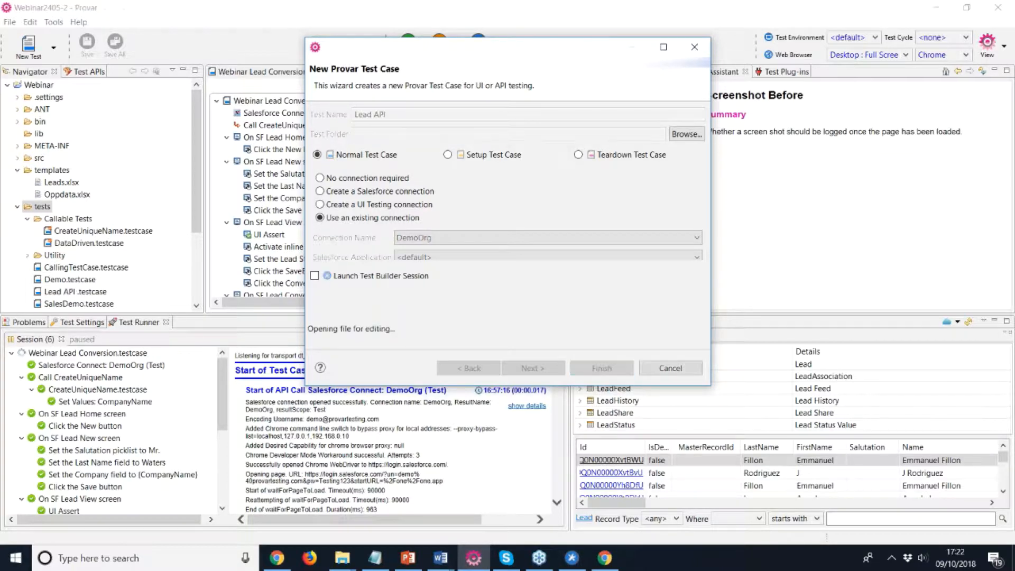
{"action": "left_click", "coordinate": [600, 367]}
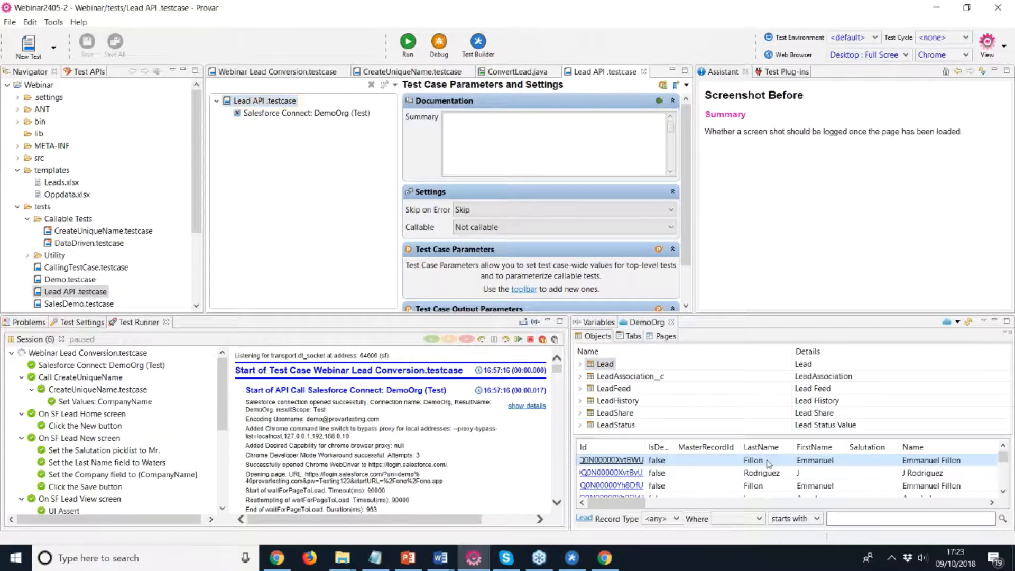
{"action": "left_click", "coordinate": [408, 40]}
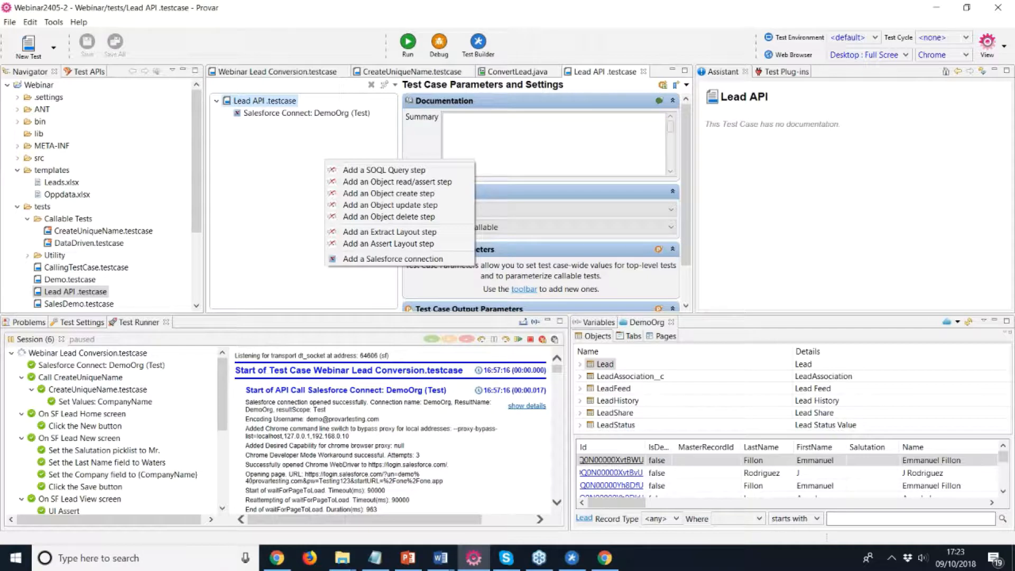
{"action": "mouse_move", "coordinate": [389, 192]}
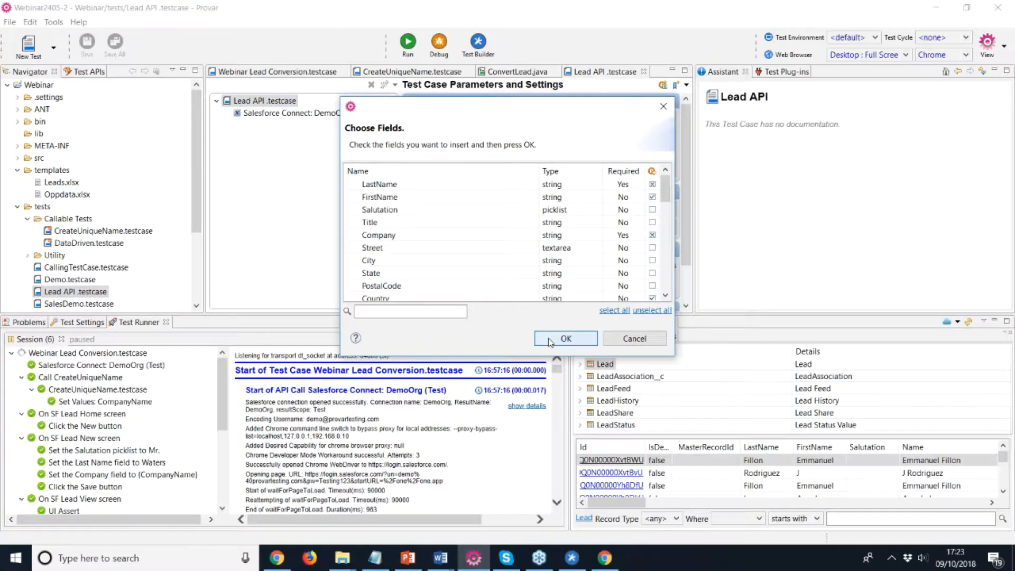
{"action": "left_click", "coordinate": [564, 338]}
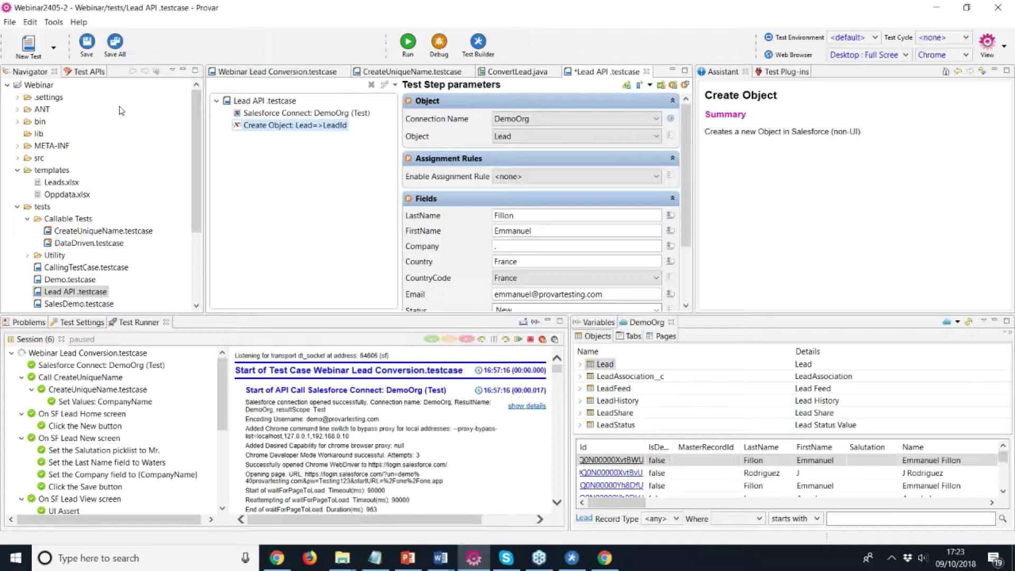
Step: Add a Group Steps node described 'Read Excel' and begin attaching a parameter value source
{"action": "left_click", "coordinate": [76, 71]}
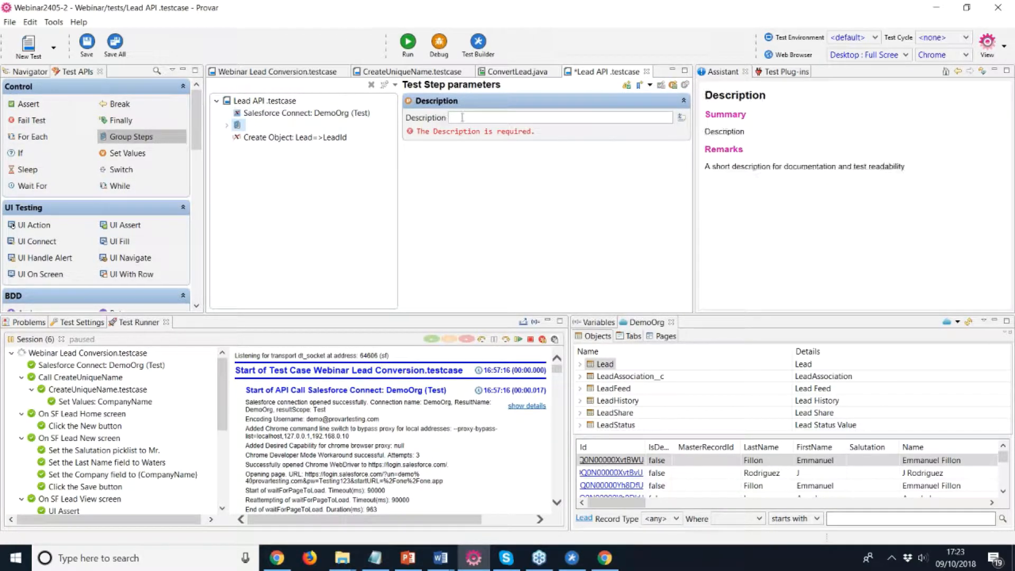
{"action": "type", "text": "Read E"}
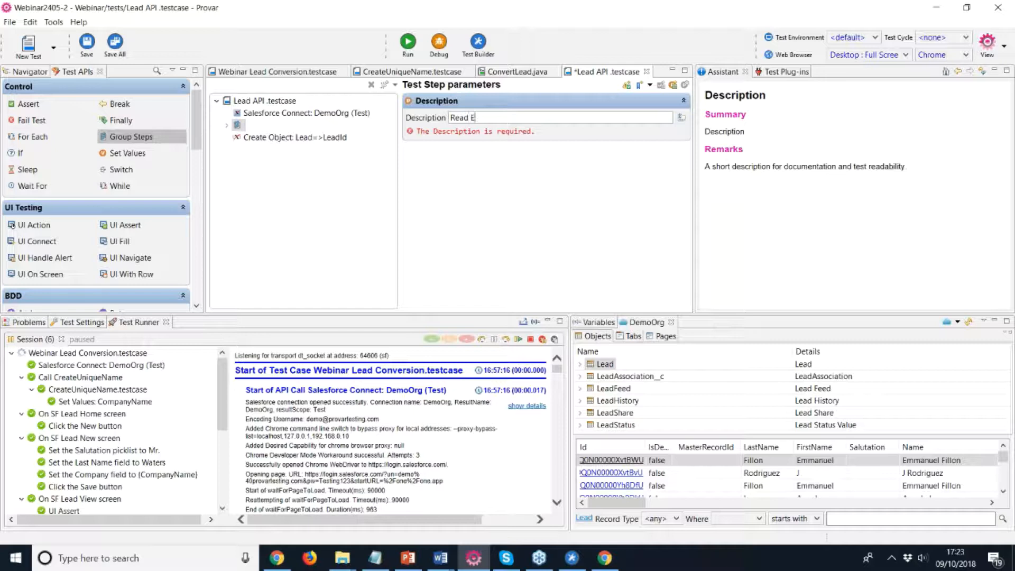
{"action": "type", "text": "xcel"}
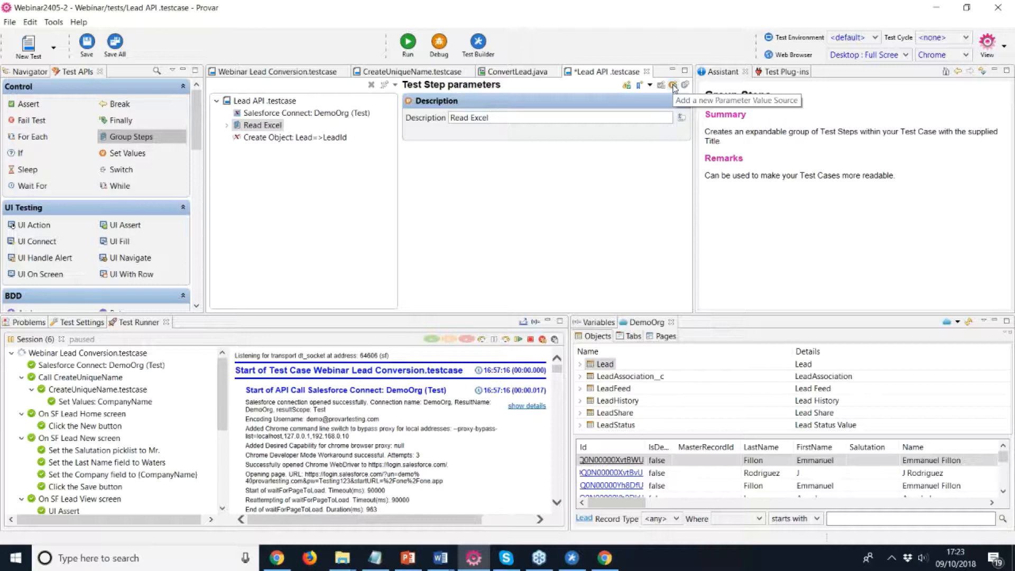
{"action": "left_click", "coordinate": [673, 85]}
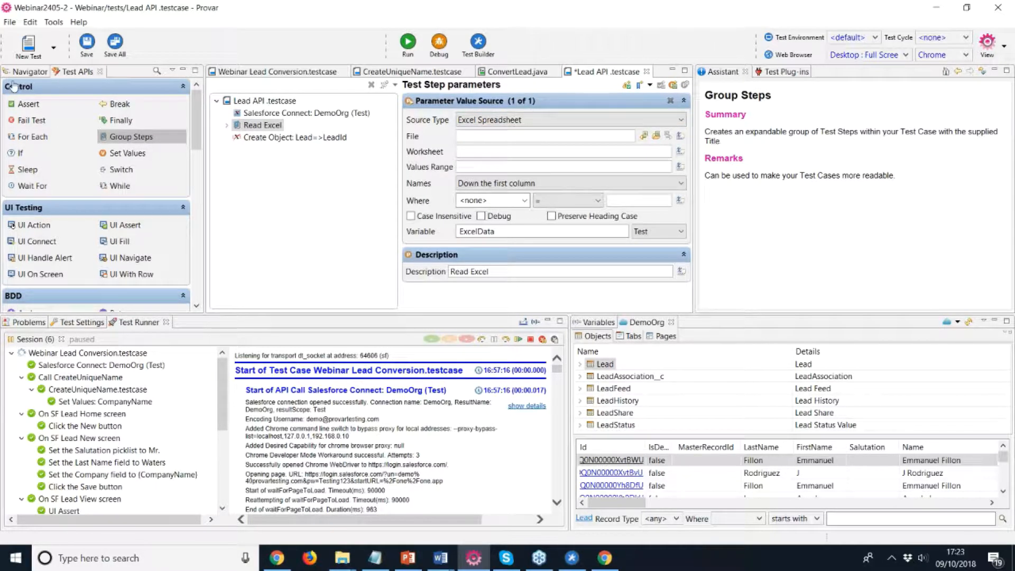
Step: Fill the Excel source from the copied Leads.xlsx Sheet1 range A1:F4
{"action": "left_click", "coordinate": [25, 71]}
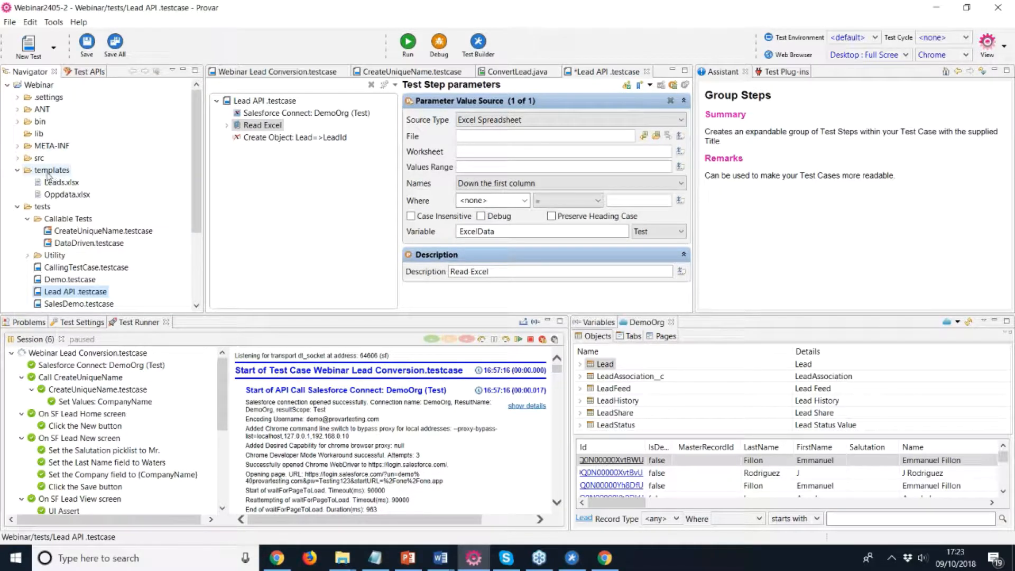
{"action": "left_click", "coordinate": [62, 182]}
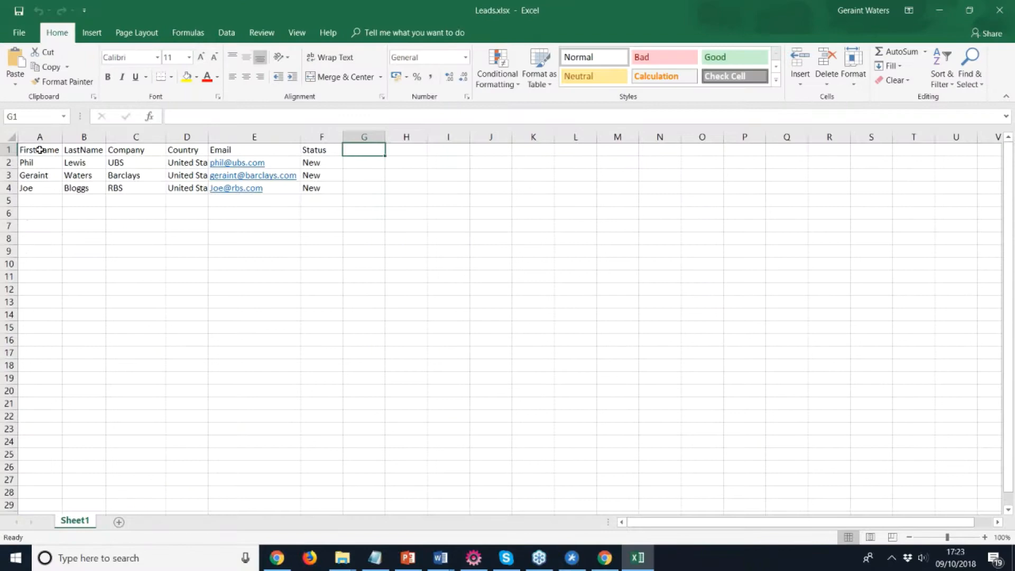
{"action": "left_click_drag", "start_coordinate": [39, 149], "coordinate": [322, 188]}
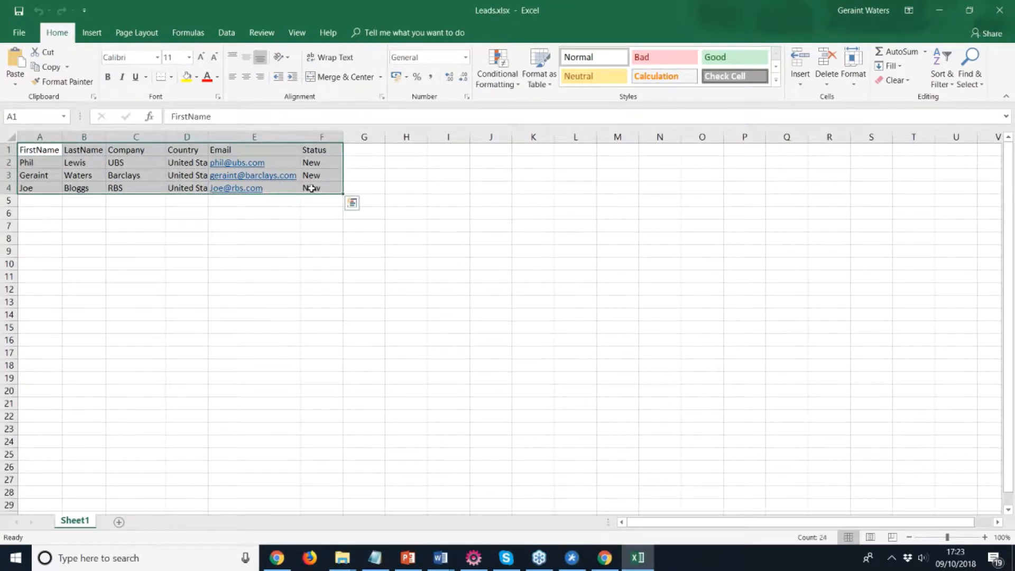
{"action": "key", "text": "ctrl+c"}
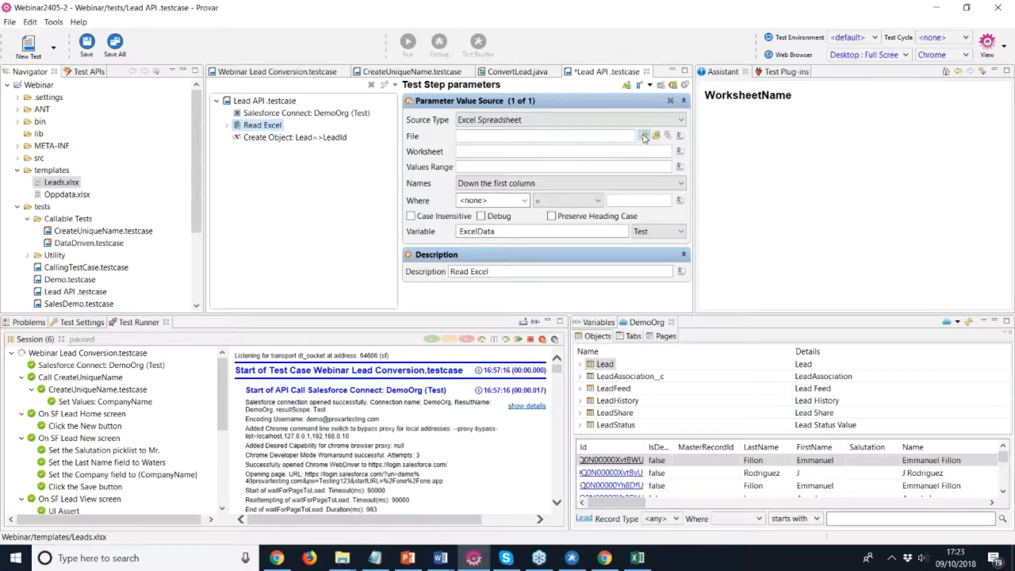
{"action": "left_click", "coordinate": [644, 136]}
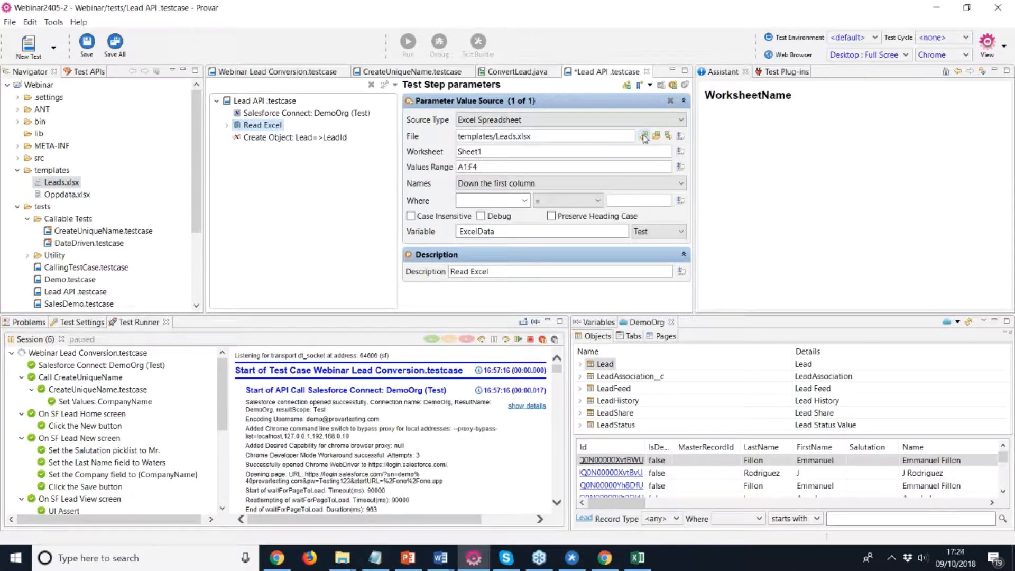
Step: Set field Names to be read across the first row
{"action": "left_click", "coordinate": [680, 183]}
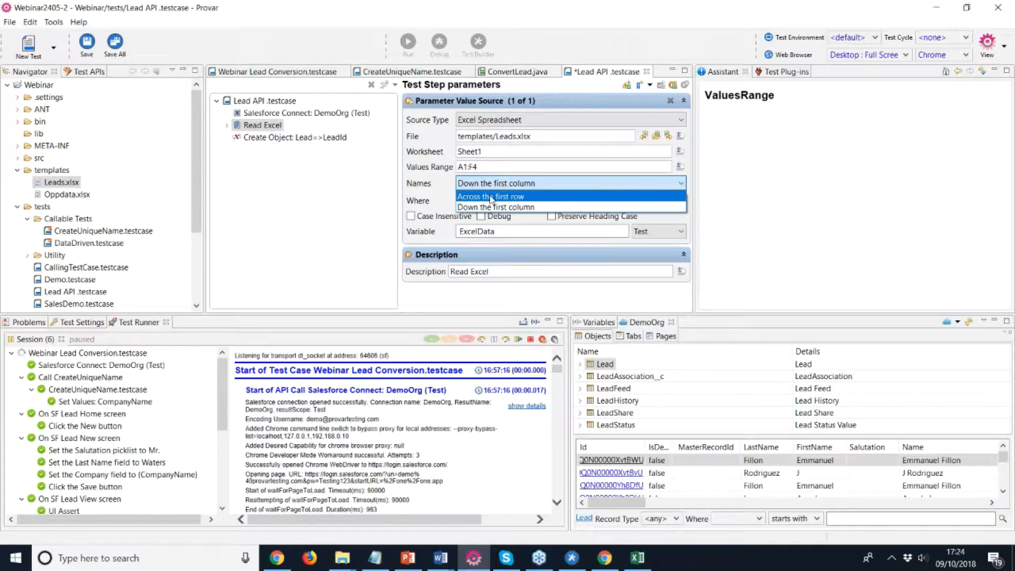
{"action": "left_click", "coordinate": [491, 196]}
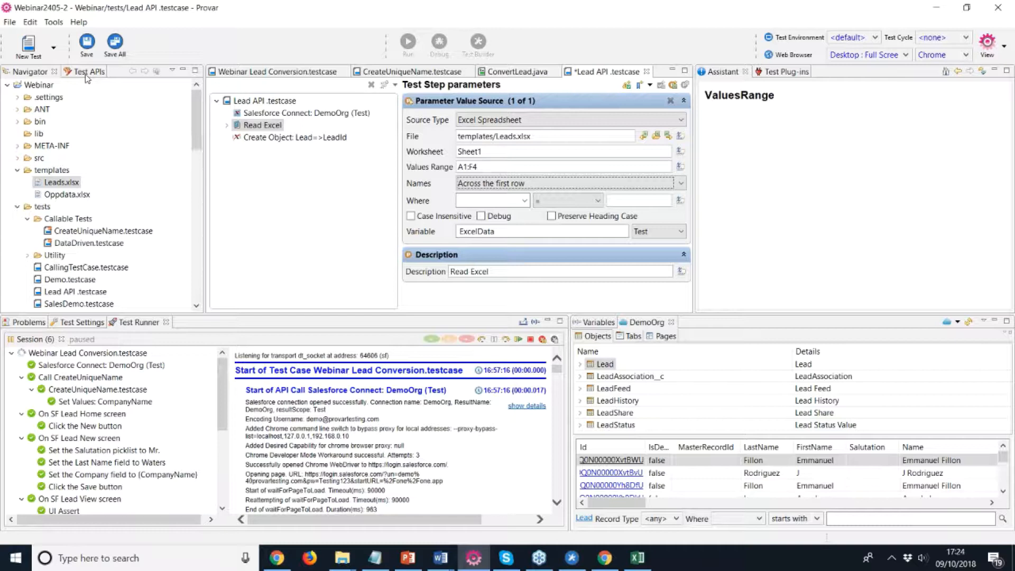
Step: Add a For Each step and nest the Create Object lead step inside it
{"action": "left_click", "coordinate": [77, 71]}
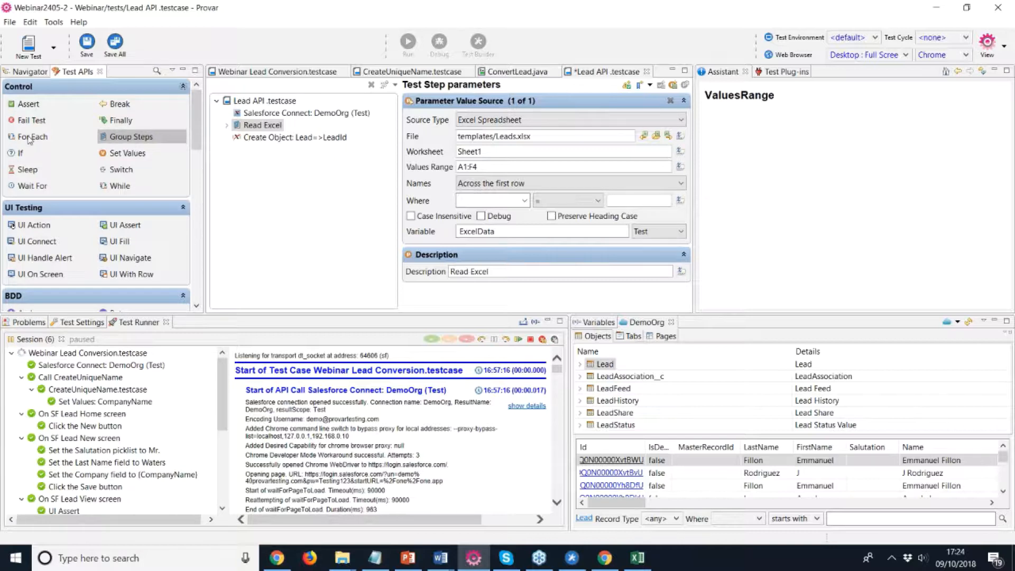
{"action": "left_click", "coordinate": [31, 137]}
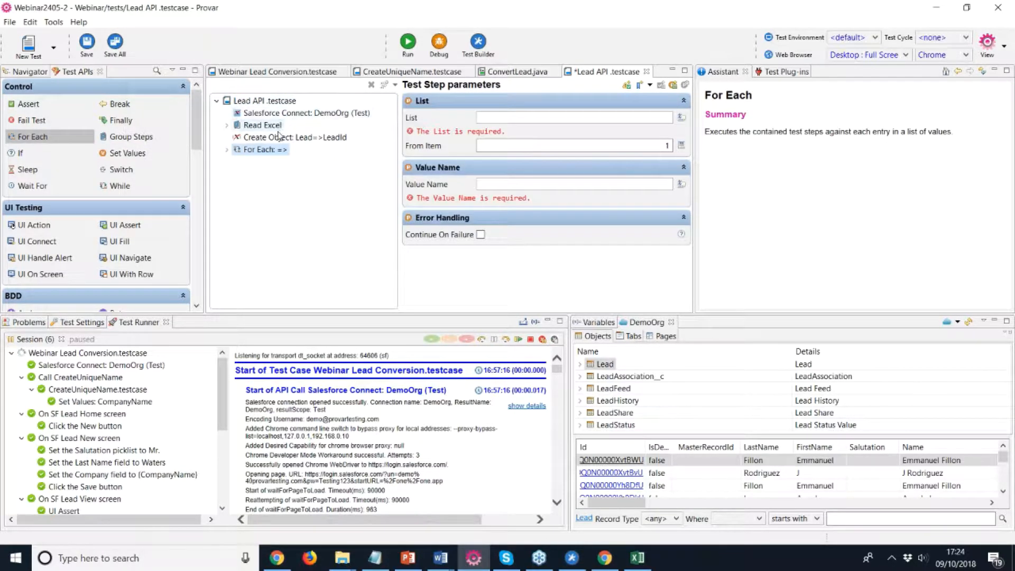
{"action": "left_click", "coordinate": [294, 137]}
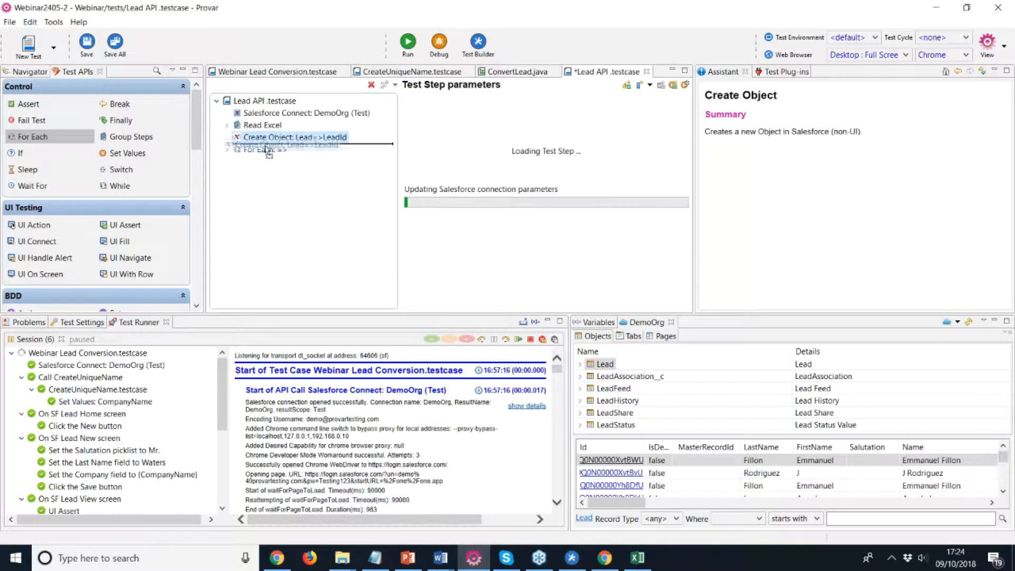
{"action": "left_click", "coordinate": [259, 137]}
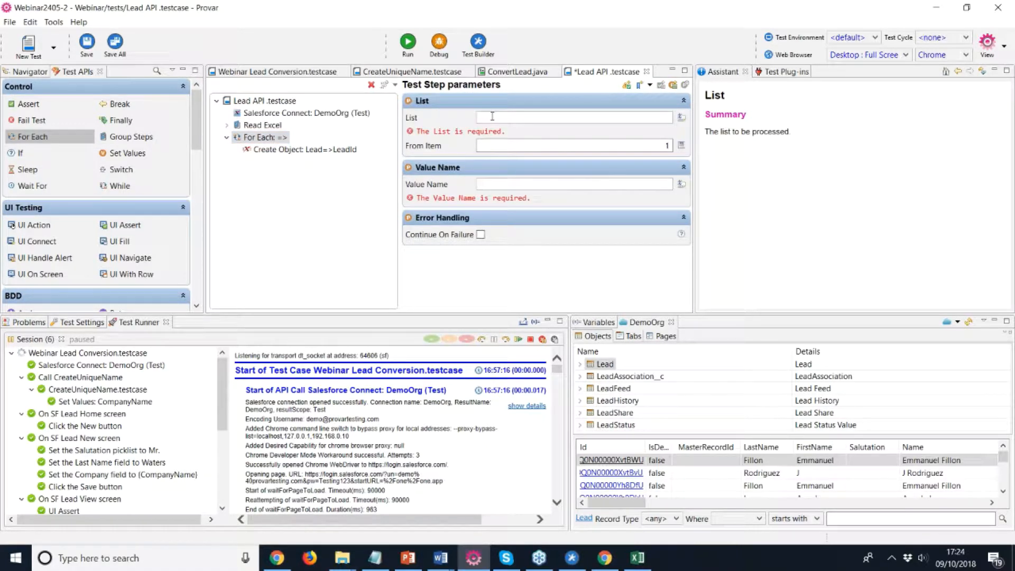
Step: Loop over the ExcelData list with each entry named Row
{"action": "left_click", "coordinate": [573, 118]}
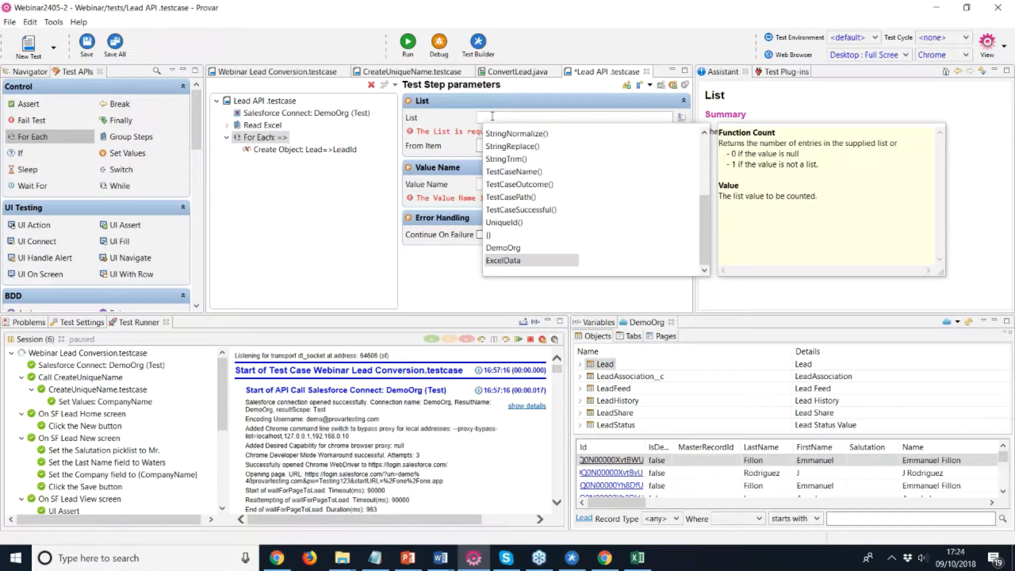
{"action": "left_click", "coordinate": [503, 260]}
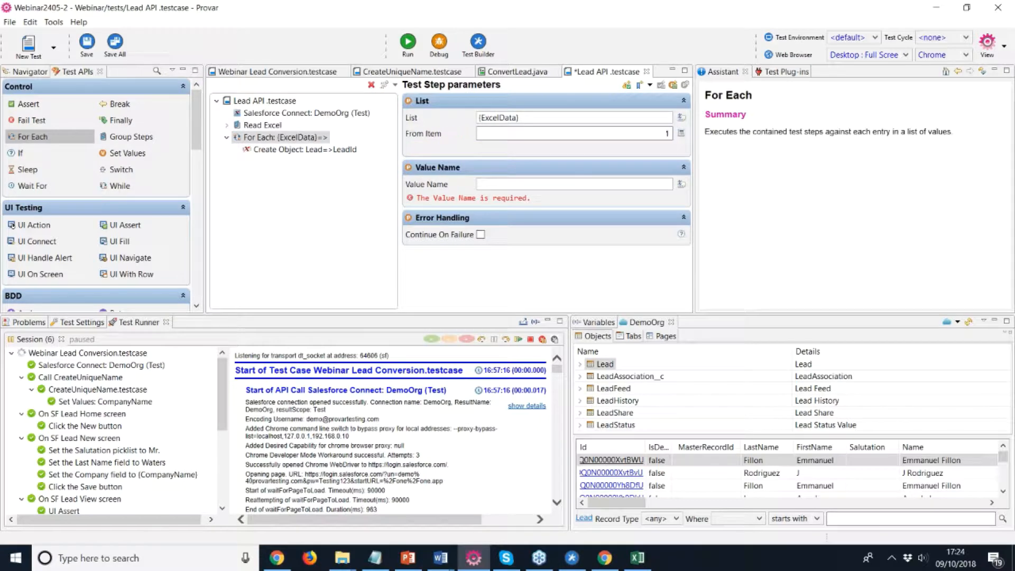
{"action": "left_click", "coordinate": [573, 184]}
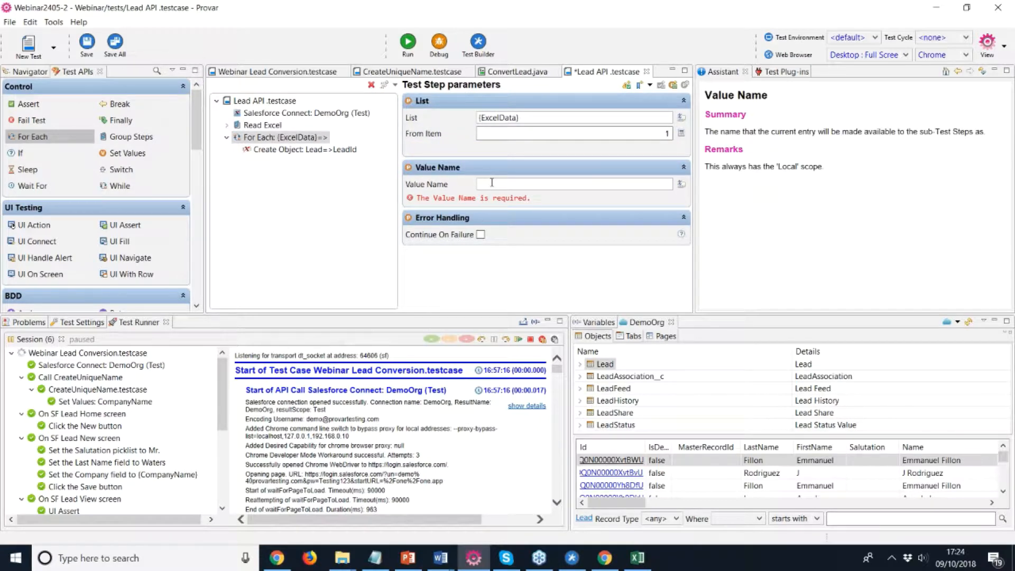
{"action": "type", "text": "Row"}
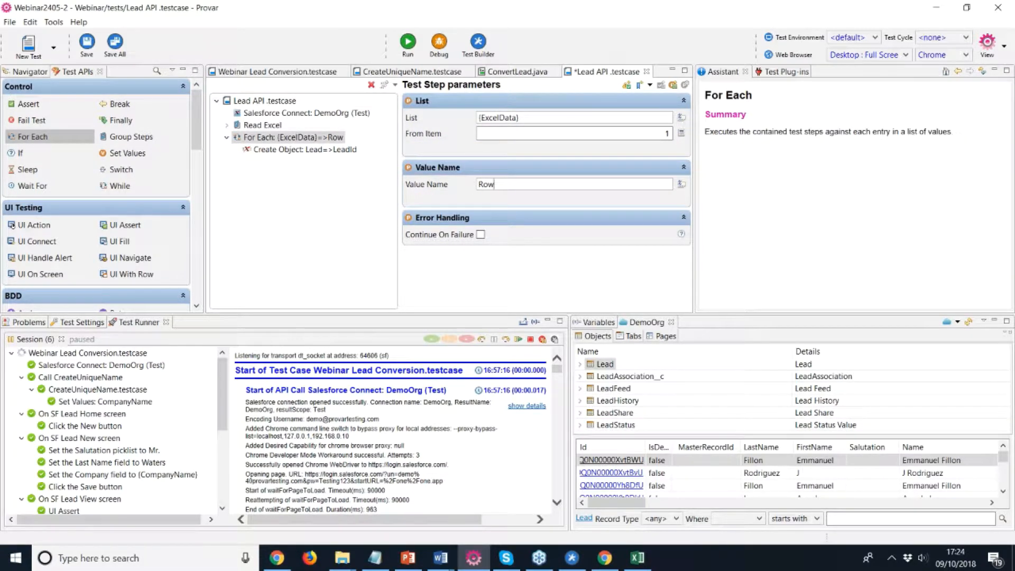
Step: Map LastName, FirstName and Company to {Row.LastName}, {Row.FirstName} and {Row.Company}
{"action": "left_click", "coordinate": [301, 149]}
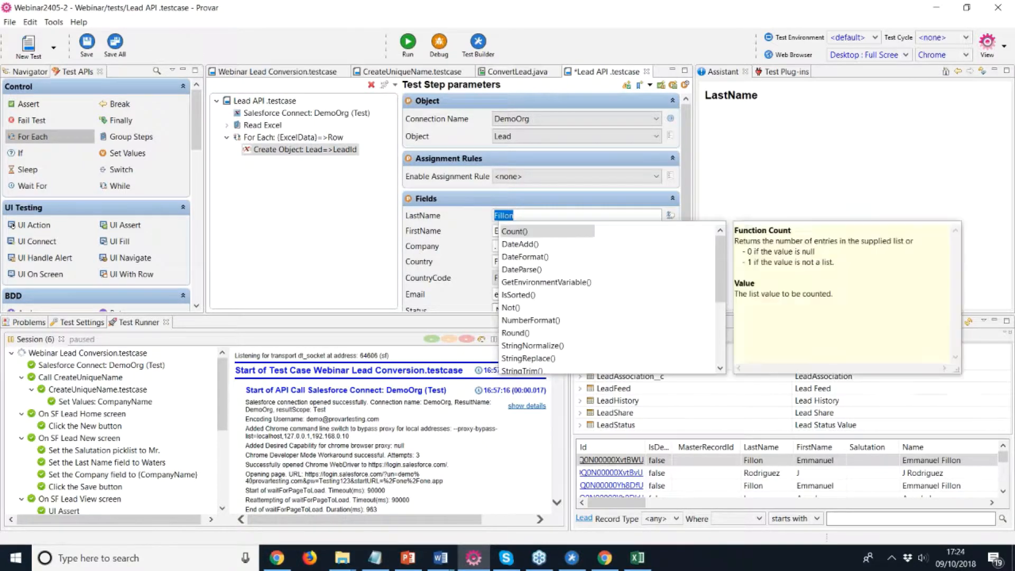
{"action": "type", "text": "{Row."}
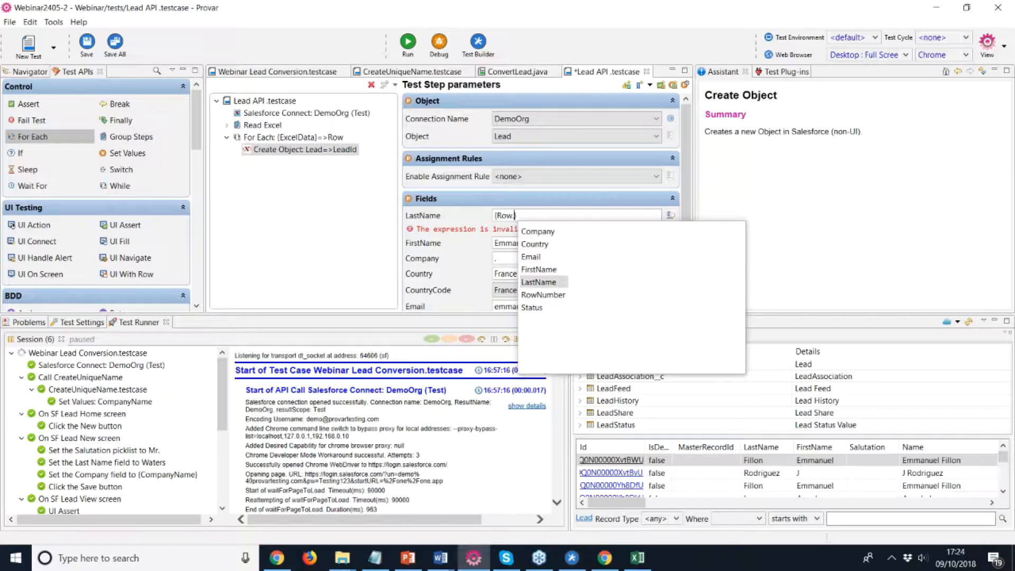
{"action": "left_click", "coordinate": [538, 282]}
{"action": "type", "text": "{Row"}
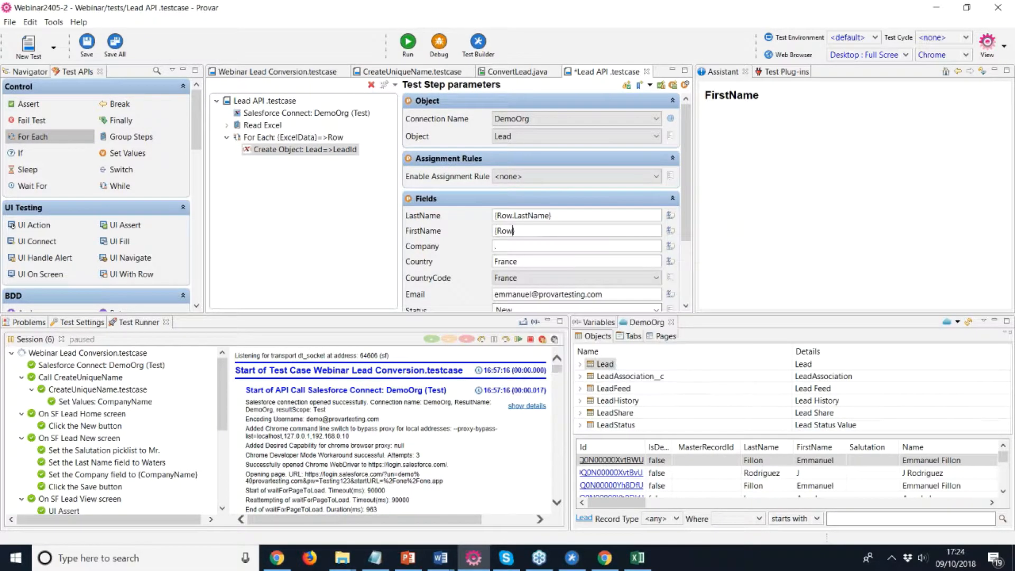
{"action": "type", "text": "."}
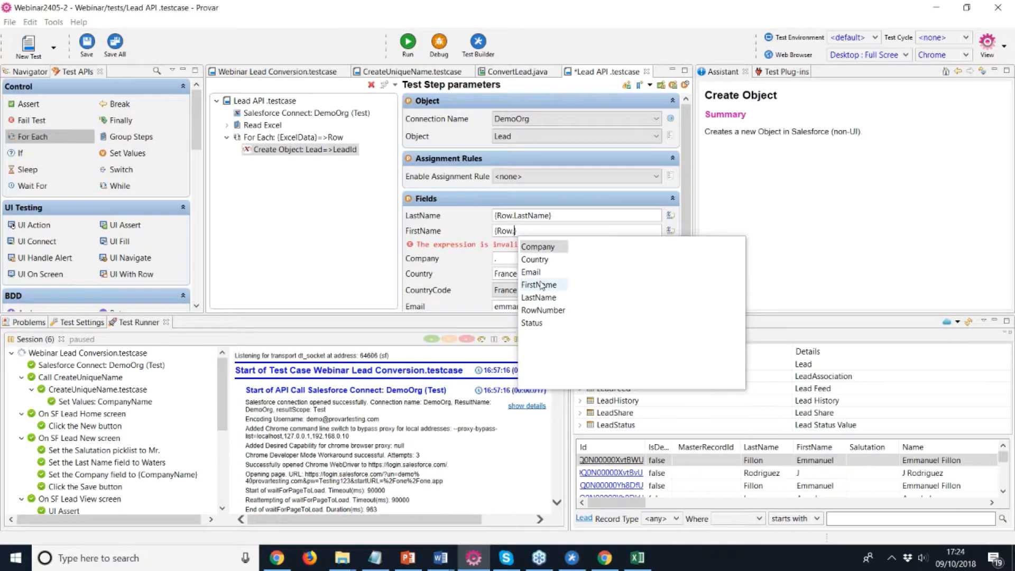
{"action": "left_click", "coordinate": [539, 284]}
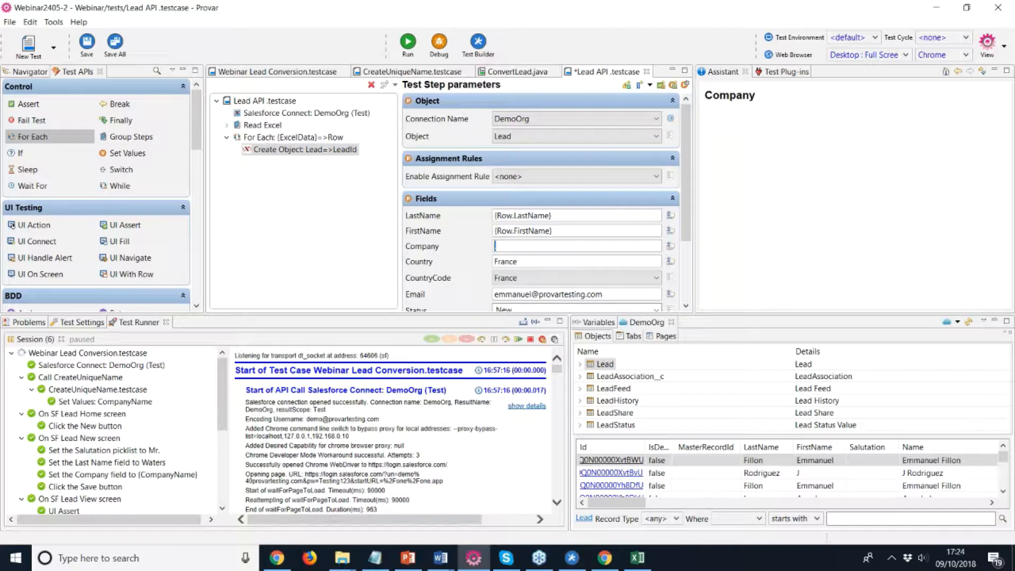
{"action": "type", "text": "{Row"}
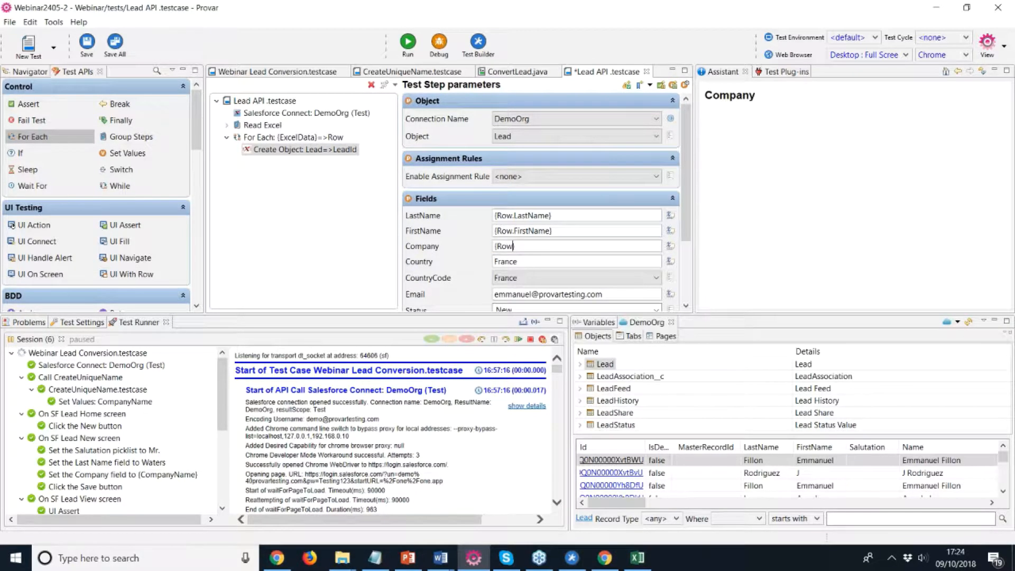
{"action": "type", "text": "."}
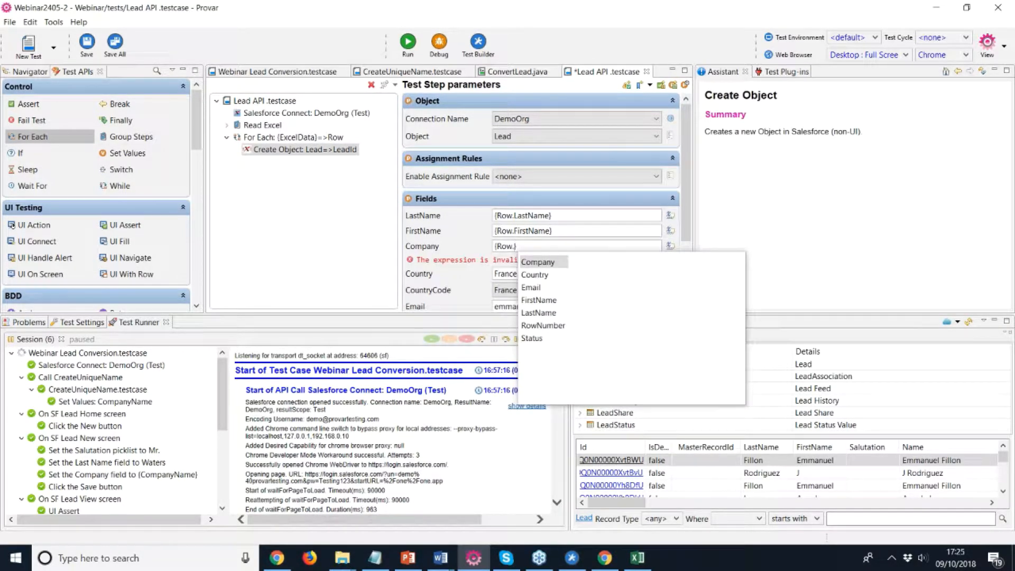
{"action": "left_click", "coordinate": [538, 261]}
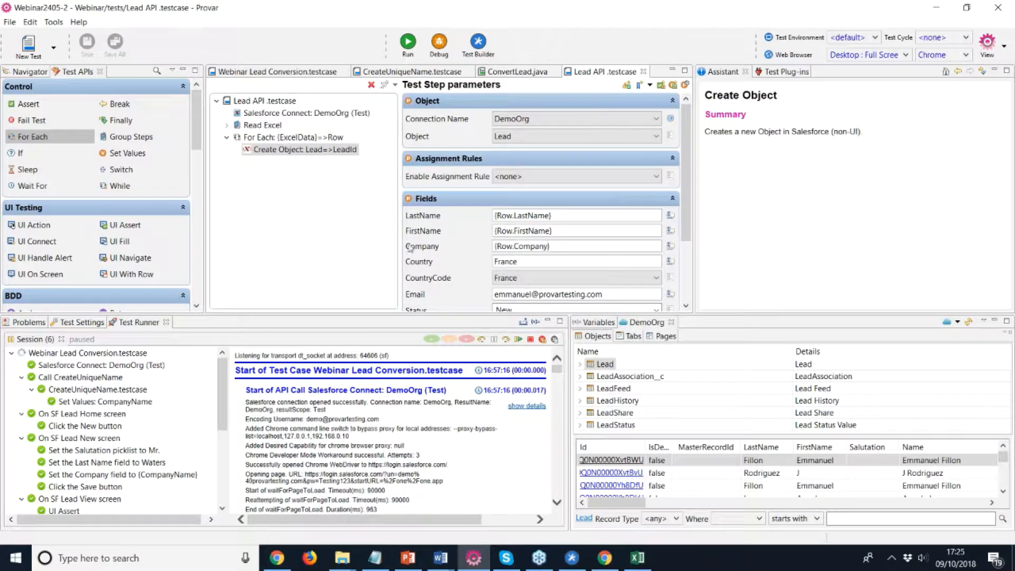
Step: Debug-run the whole Lead API test case and show the new Test Run
{"action": "left_click", "coordinate": [266, 100]}
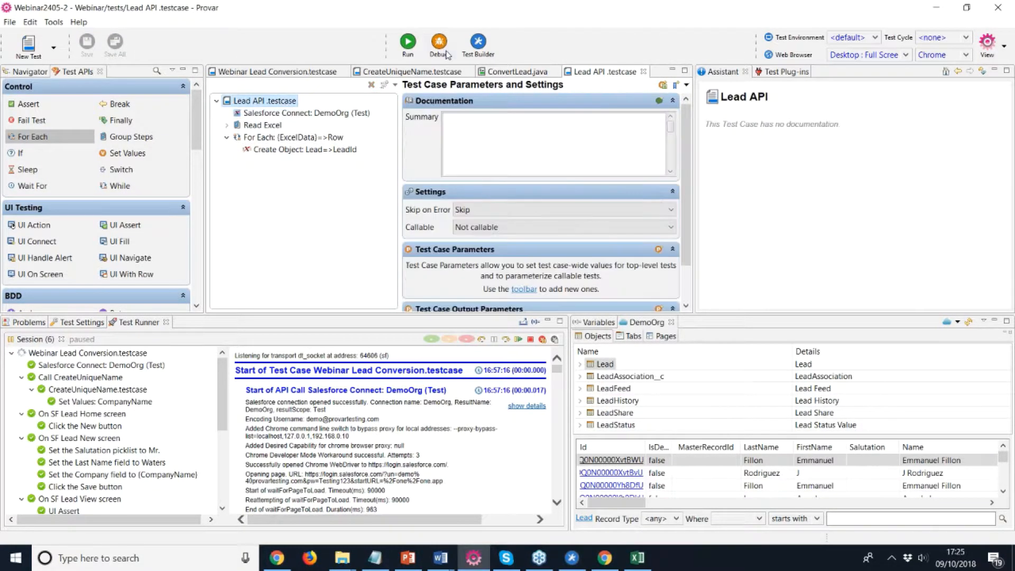
{"action": "left_click", "coordinate": [437, 44]}
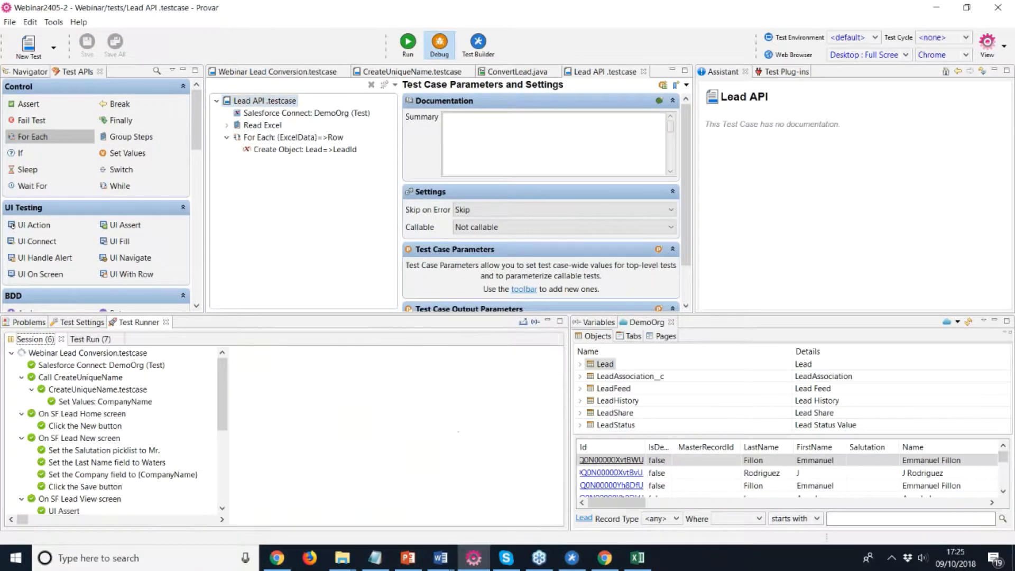
{"action": "left_click", "coordinate": [438, 41]}
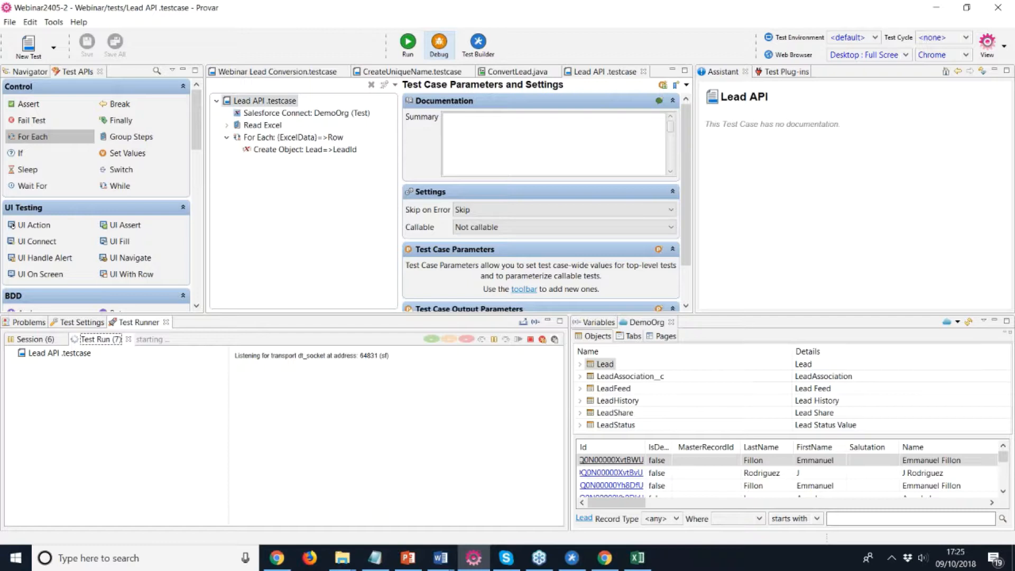